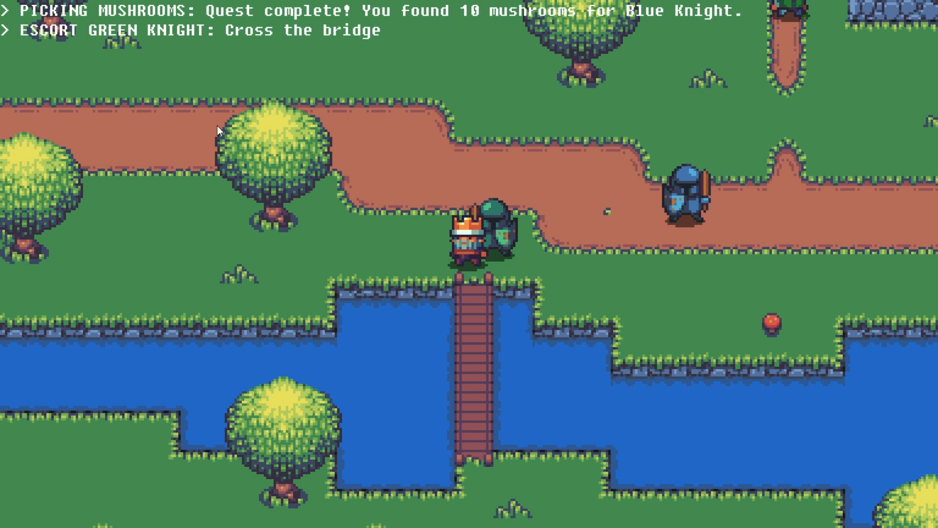
- Advance the running demo to show the quest log
key(Down)
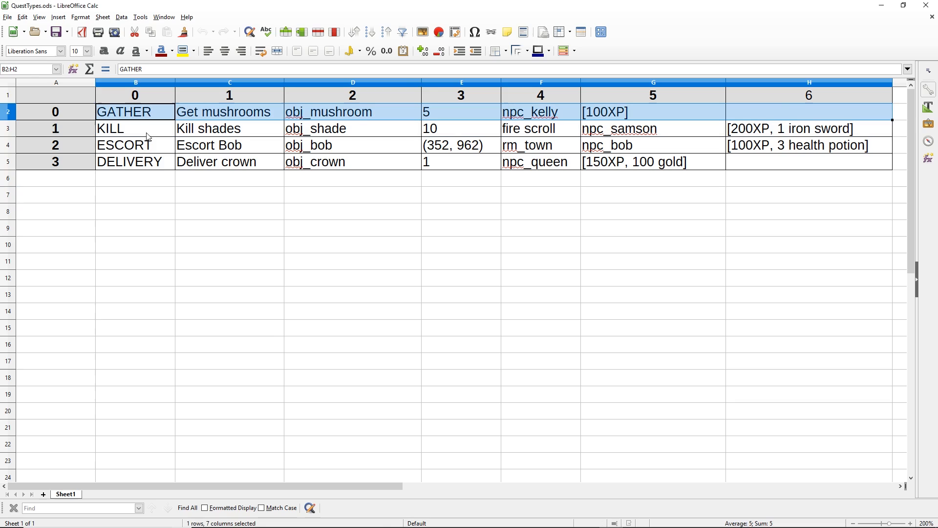
drag(135, 111, 135, 227)
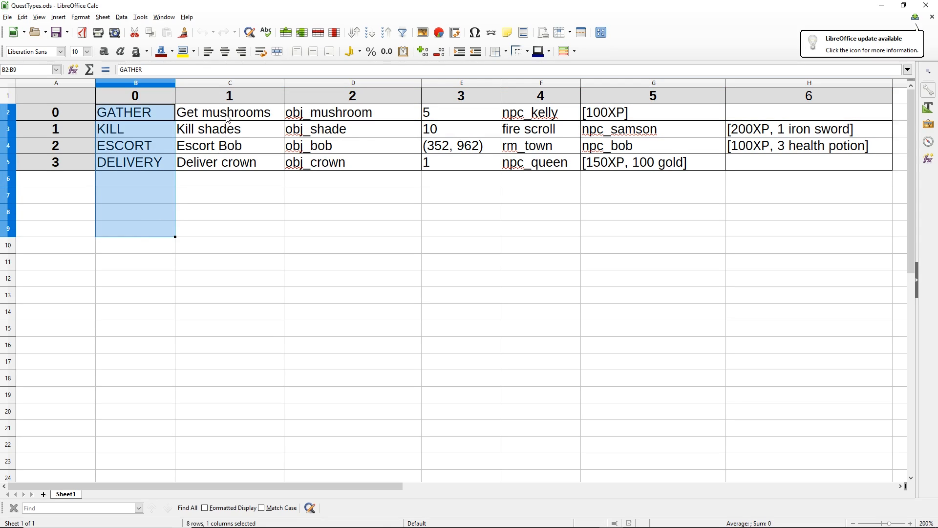
click(135, 228)
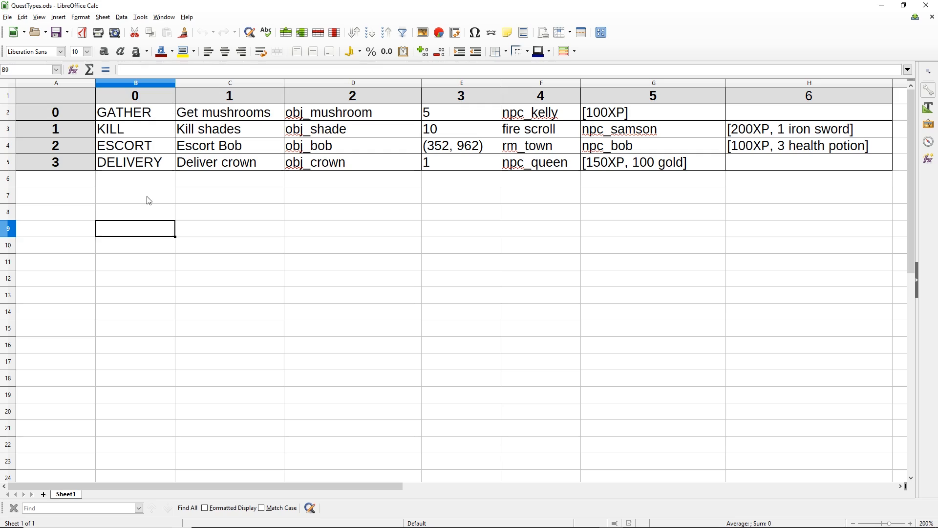
mouse_move(149, 242)
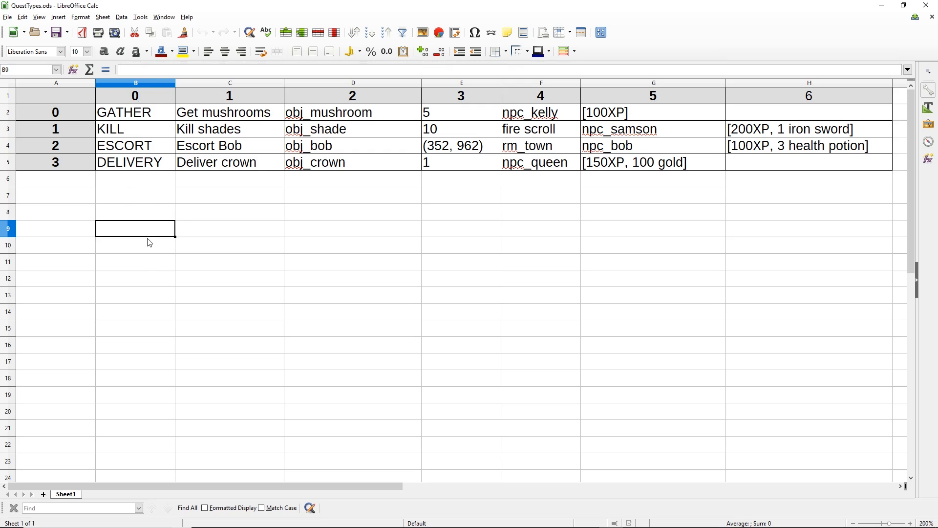
mouse_move(249, 118)
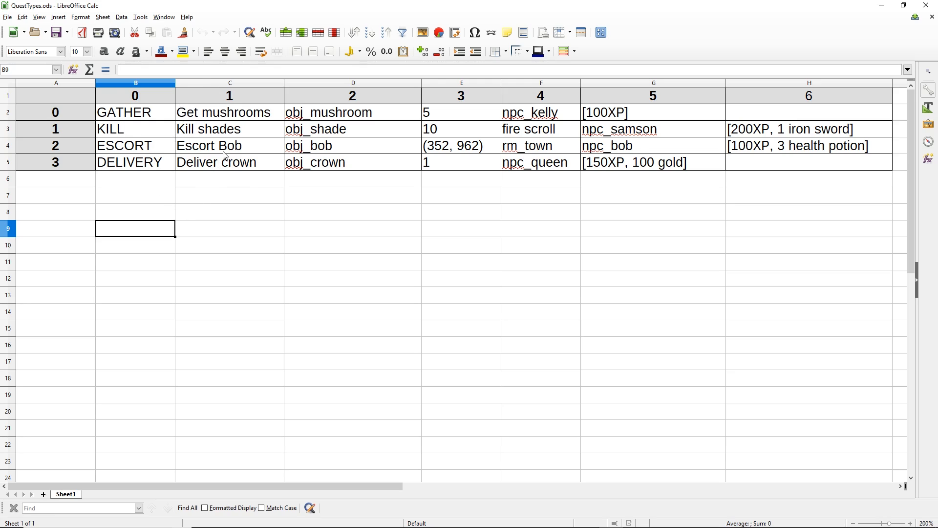
mouse_move(394, 115)
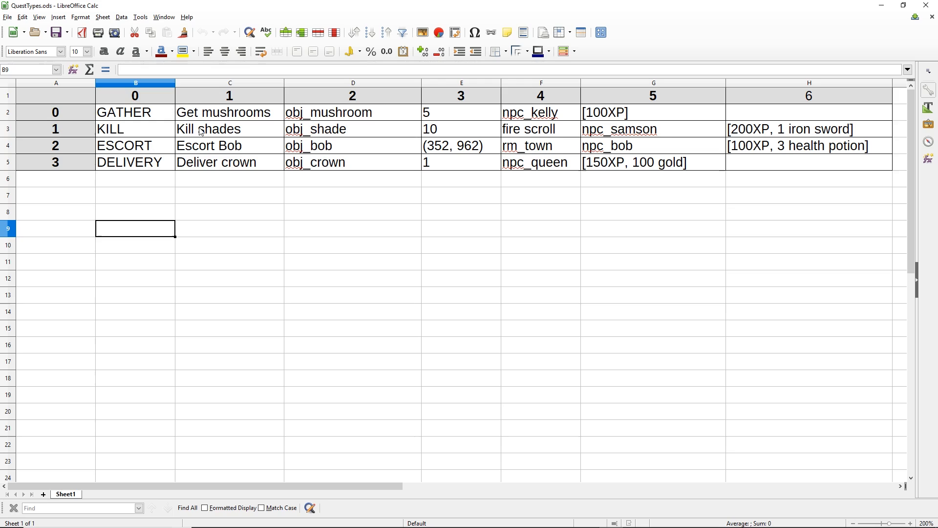
mouse_move(342, 114)
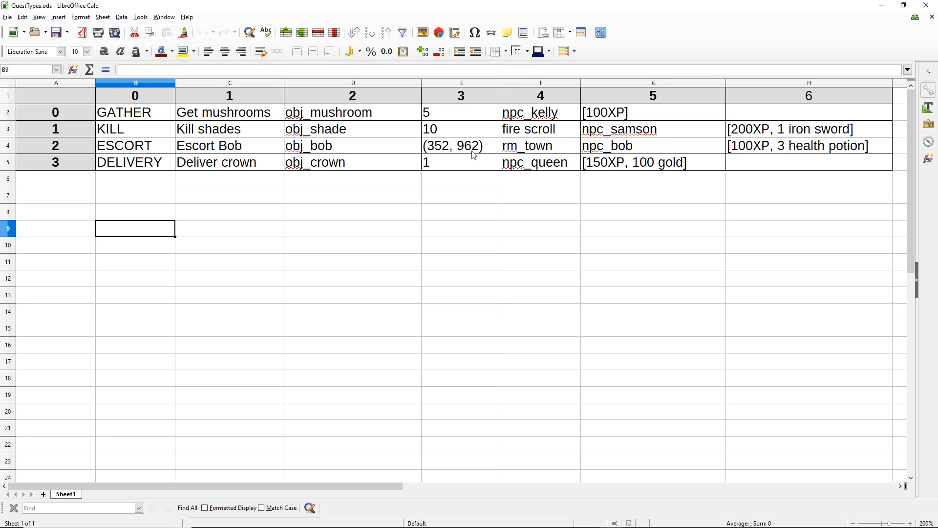
mouse_move(532, 121)
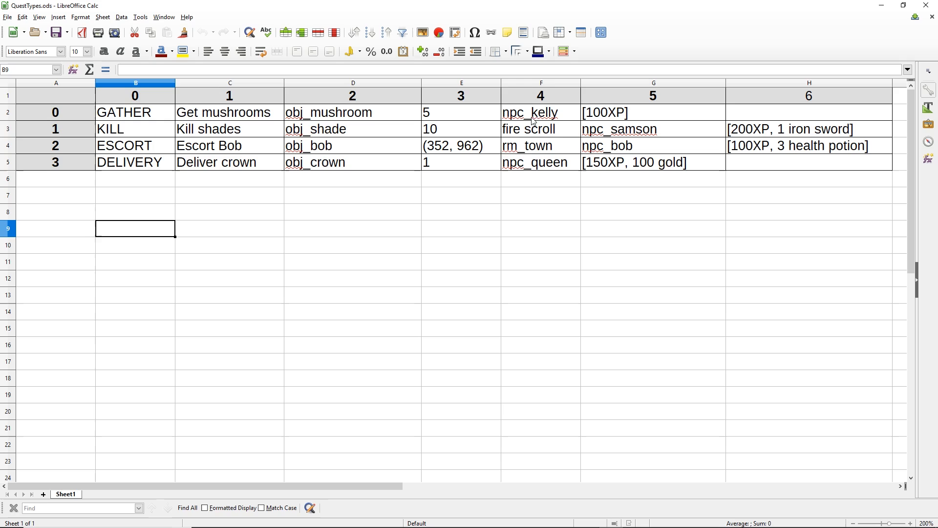
mouse_move(556, 123)
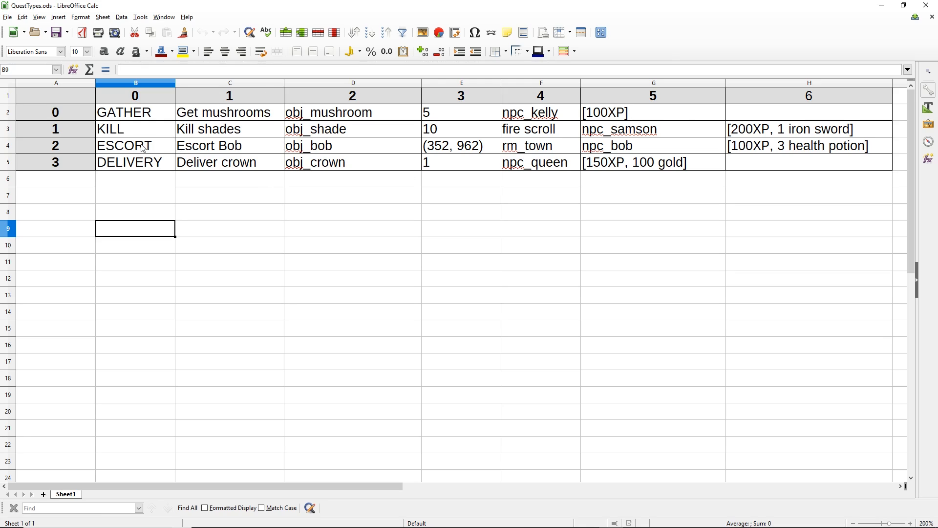
mouse_move(210, 146)
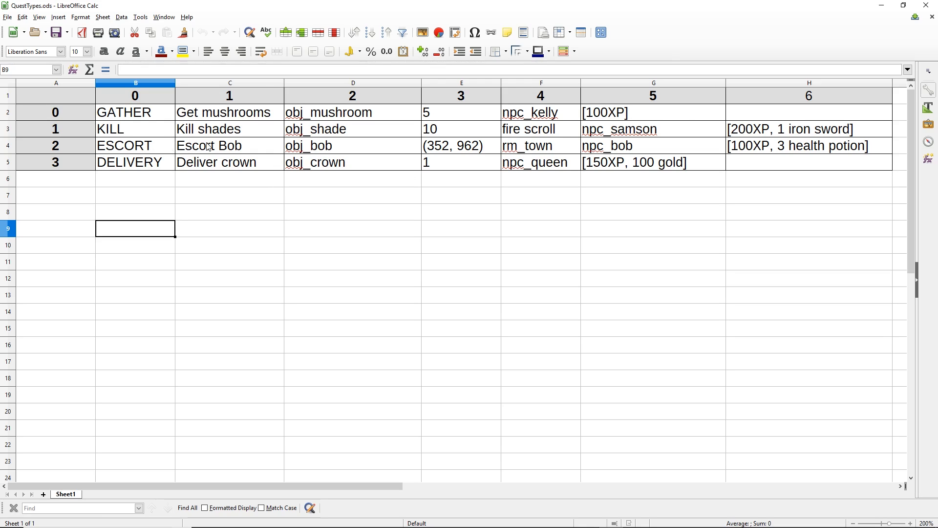
mouse_move(317, 155)
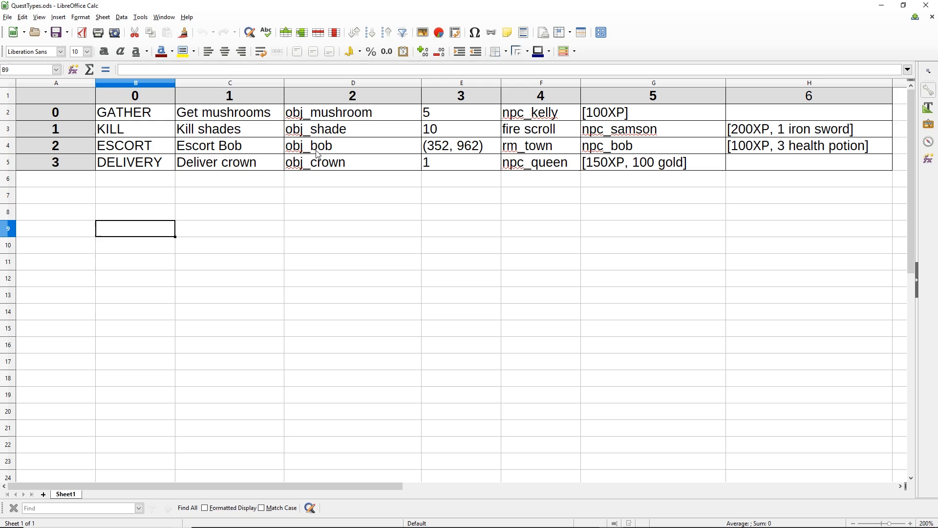
mouse_move(473, 151)
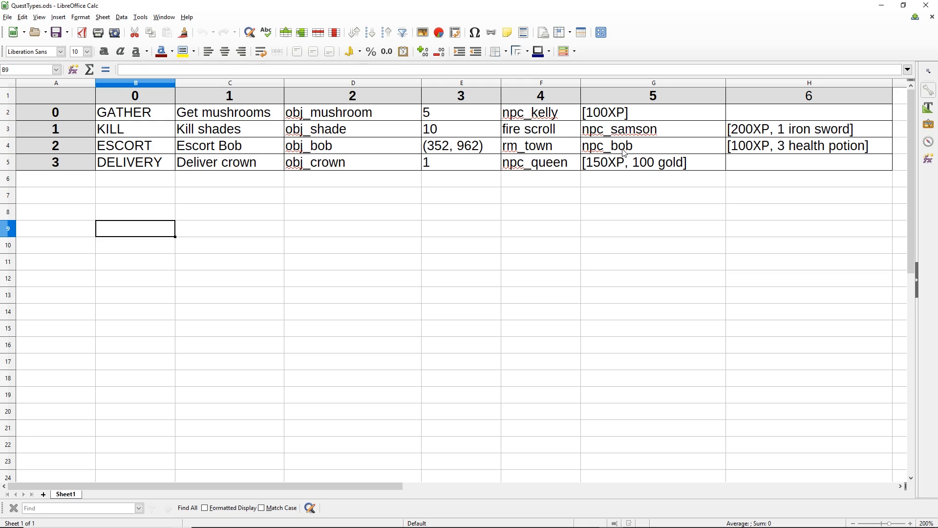
mouse_move(765, 160)
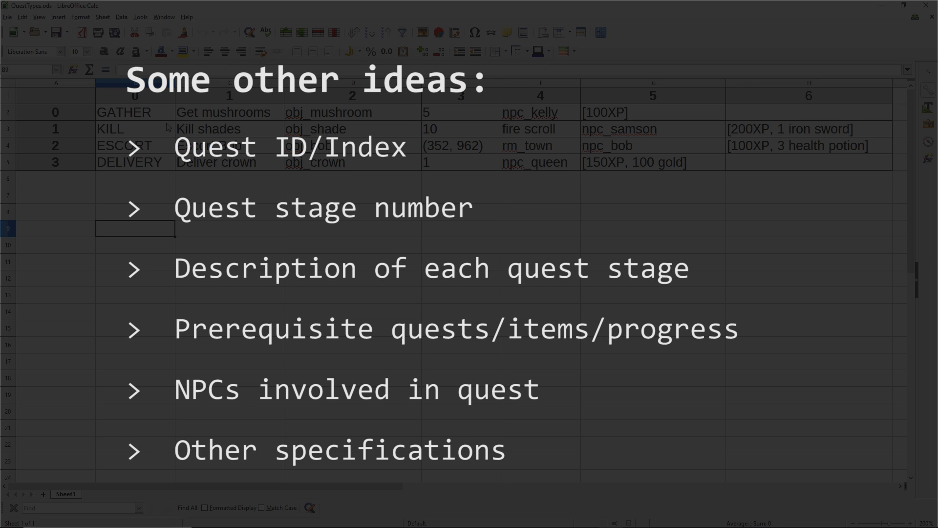
mouse_move(138, 367)
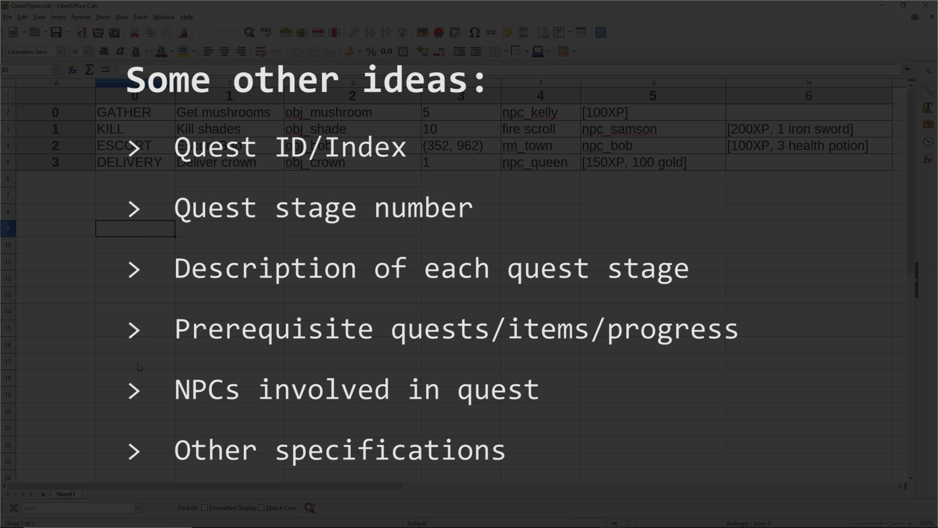
mouse_move(332, 90)
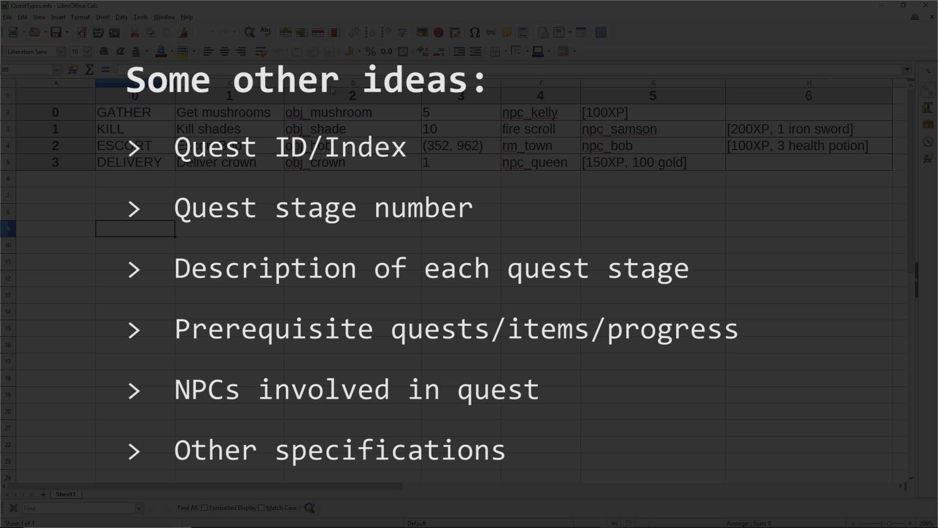
mouse_move(677, 247)
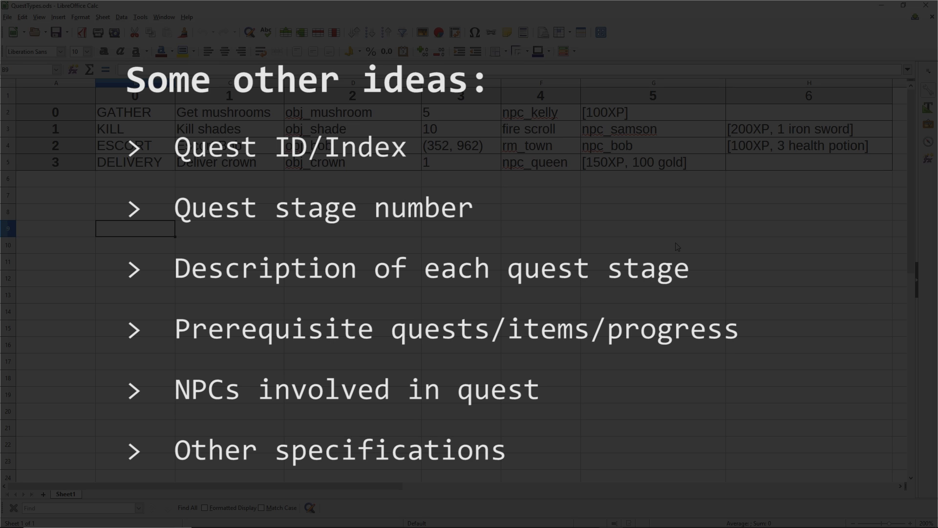
mouse_move(698, 174)
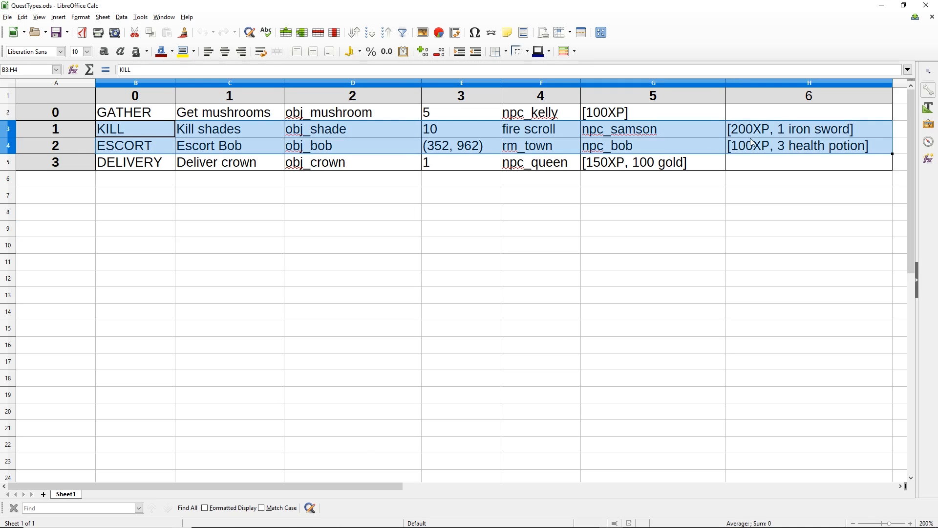
click(652, 111)
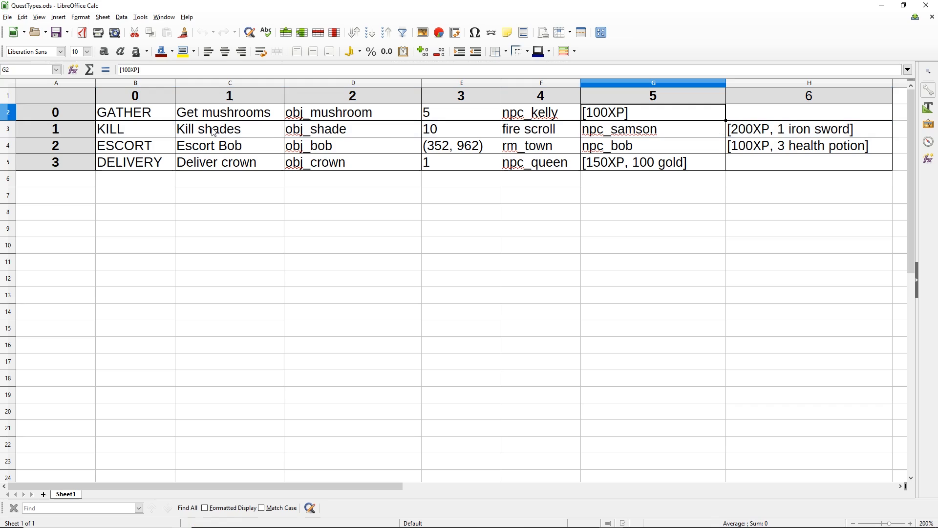
mouse_move(291, 157)
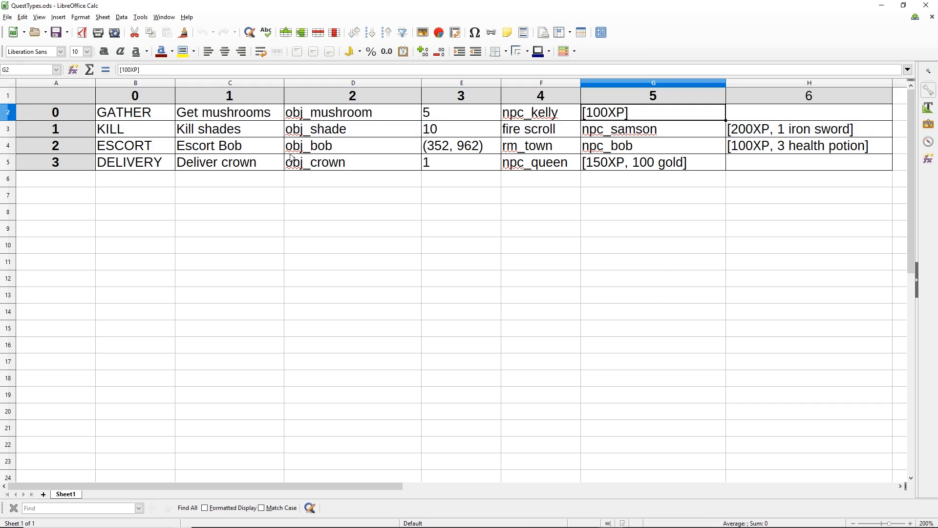
drag(124, 111, 229, 212)
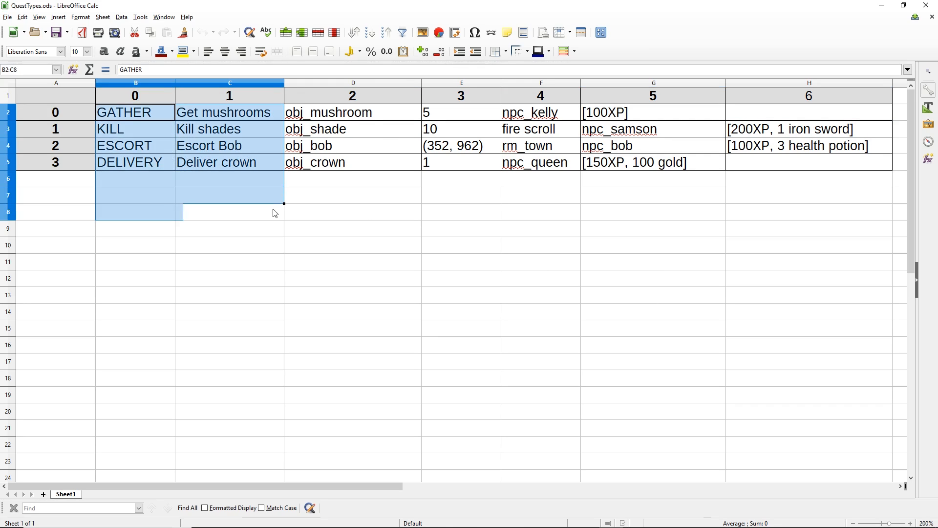
click(810, 129)
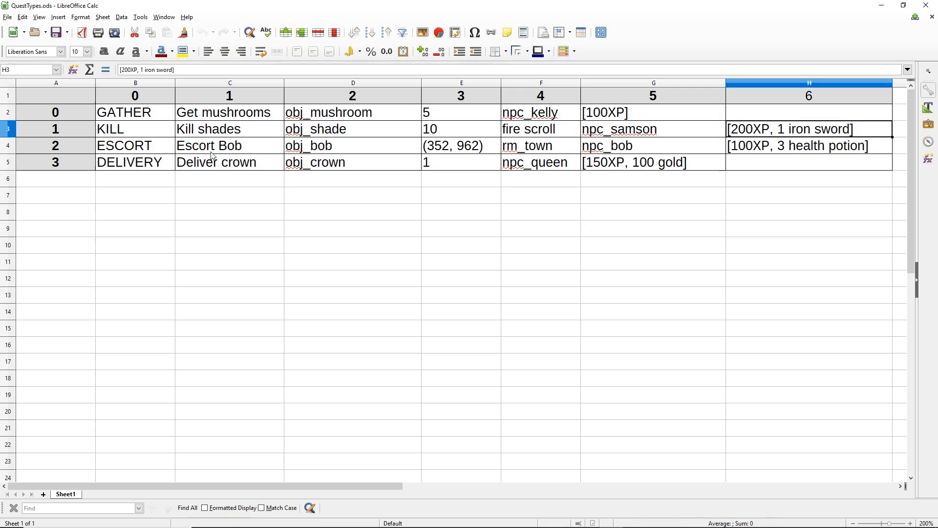
click(134, 111)
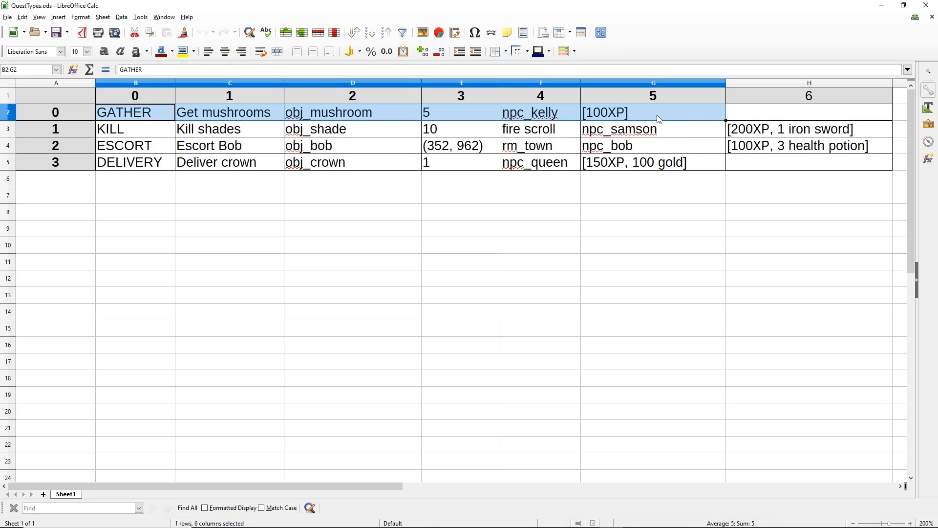
click(124, 146)
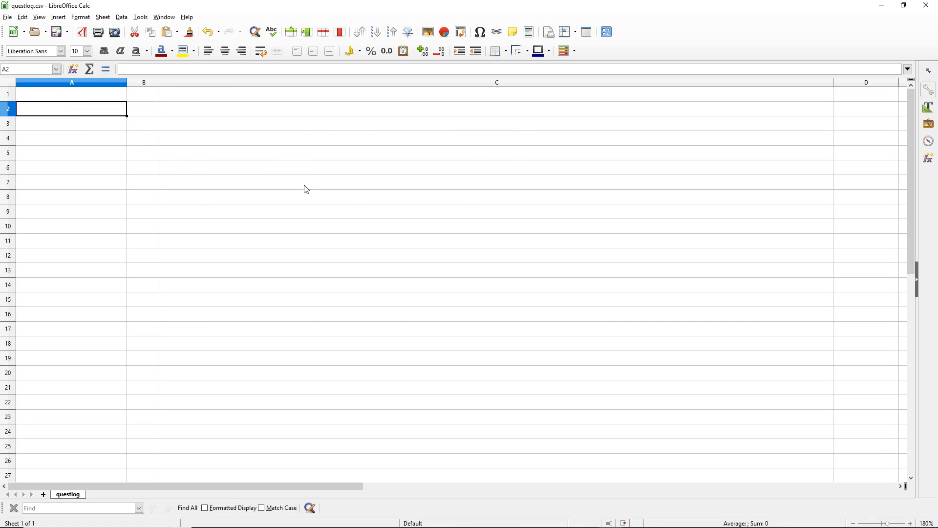
mouse_move(64, 96)
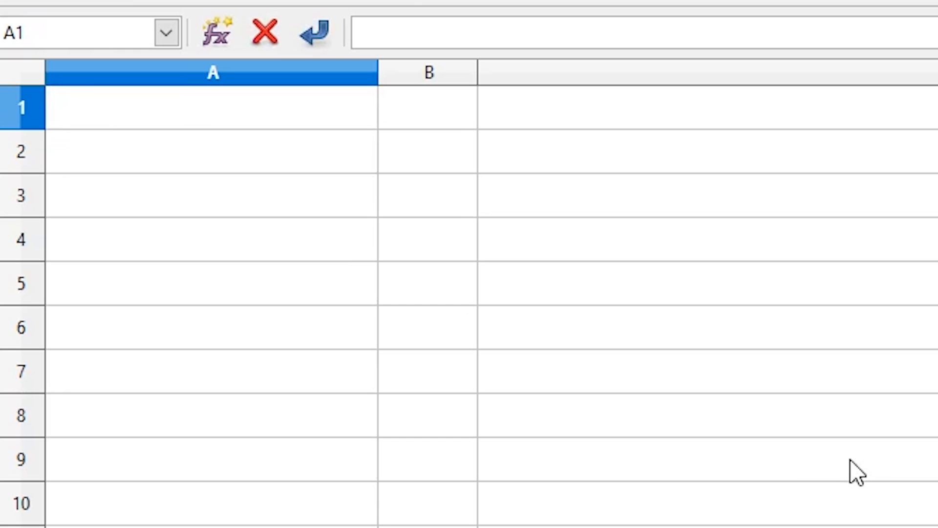
- Enter quest name 'Paint Things' in A1 and stage -1 in B1, then select C1
text(Paint Things)
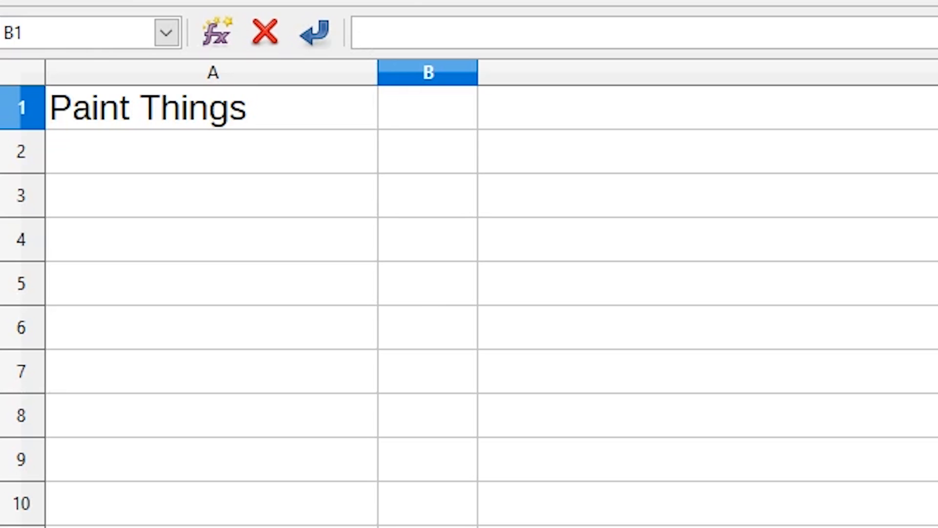
text(-1)
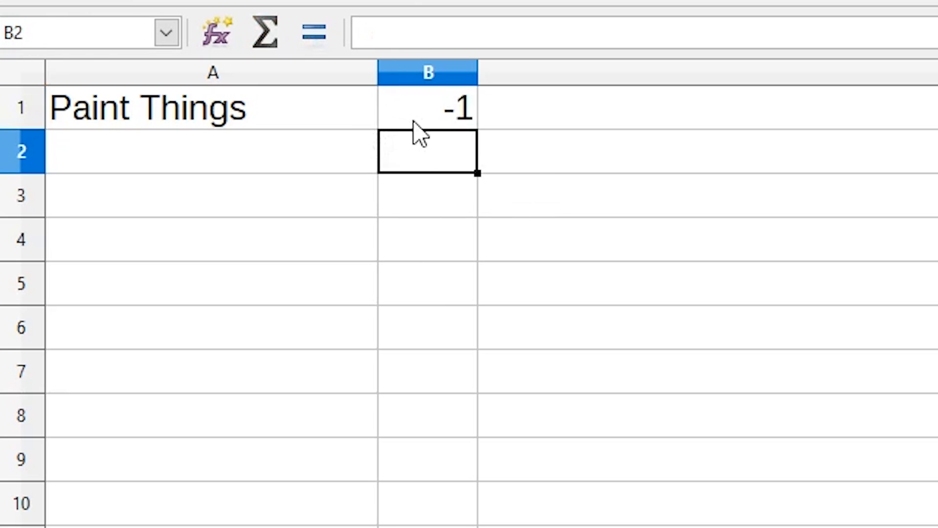
click(427, 108)
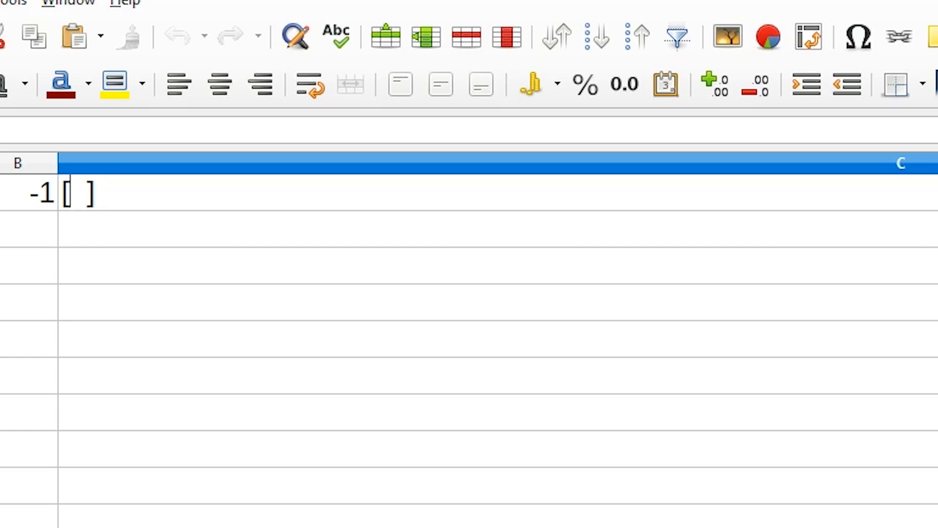
- Fill C1 with ["Paint a tree red", "Paint a tree blue", "Paint an NPC pink"]
text("Pai)
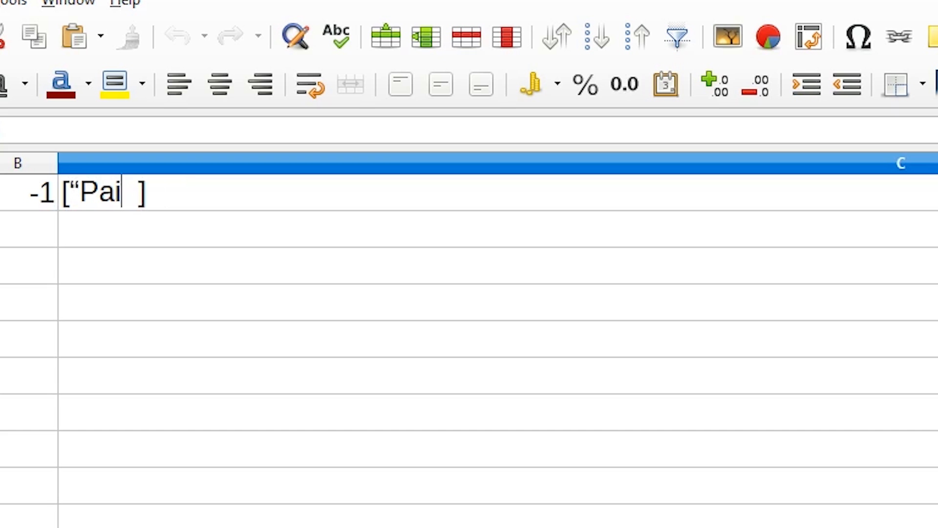
text(nt a tree red”)
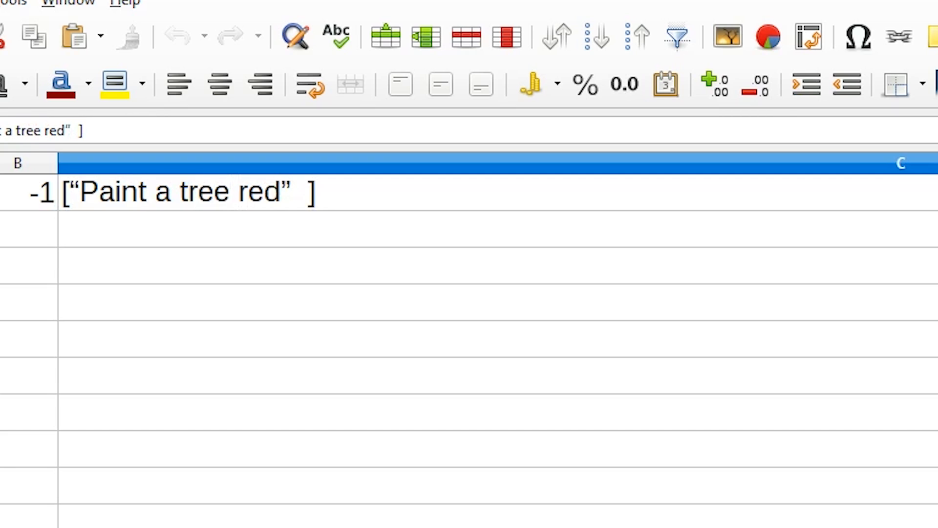
text(, "Paint a tree")
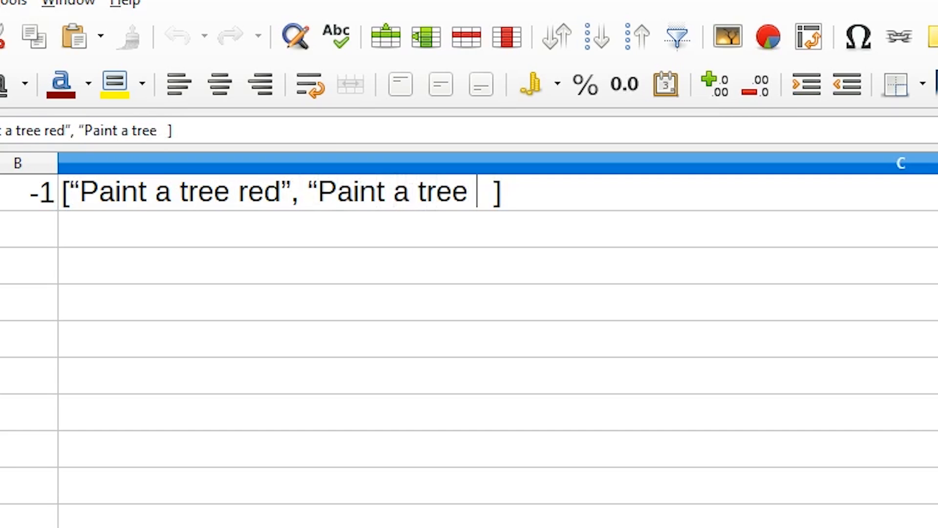
text(blue", "Paint an NPC pink”)
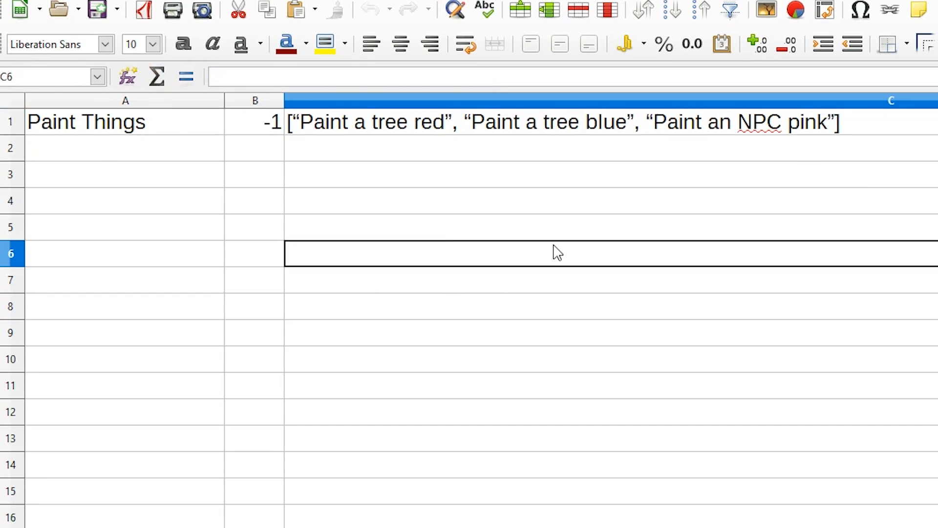
click(254, 122)
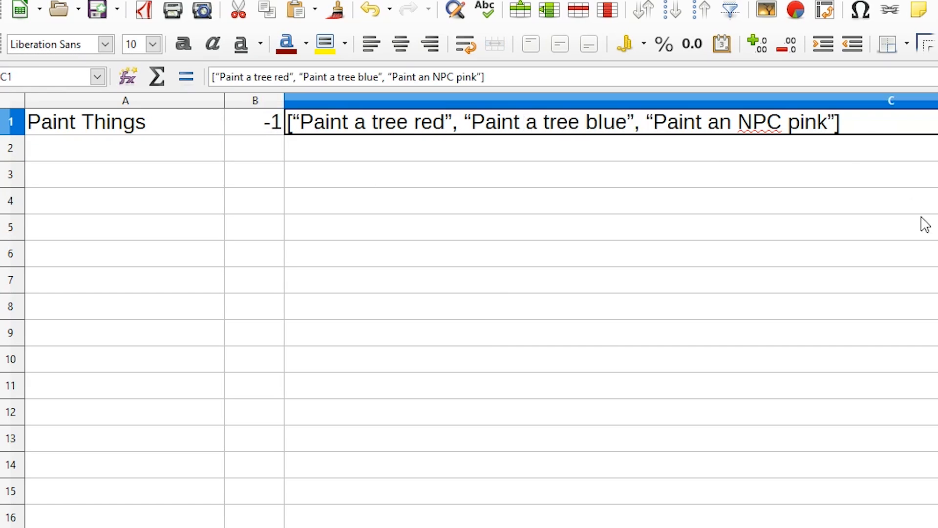
click(452, 121)
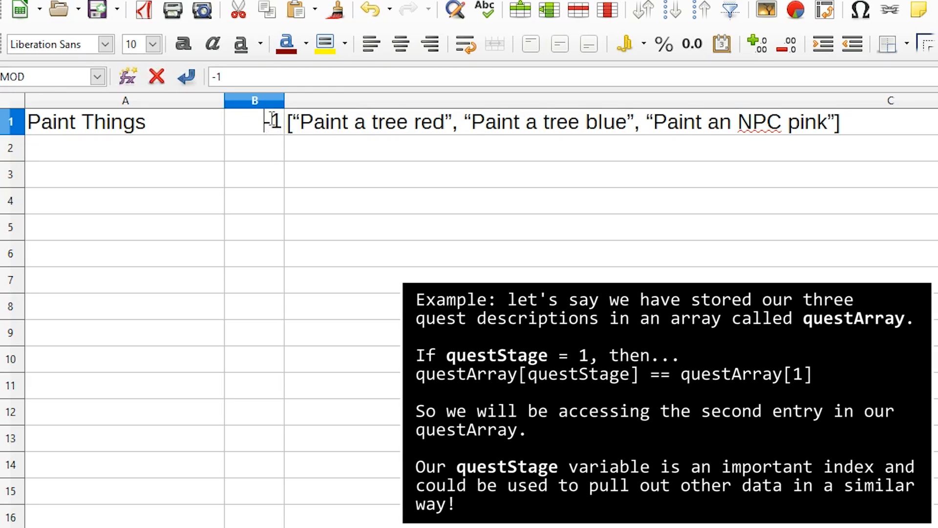
- Autofit column C's width to the three stage descriptions
click(479, 121)
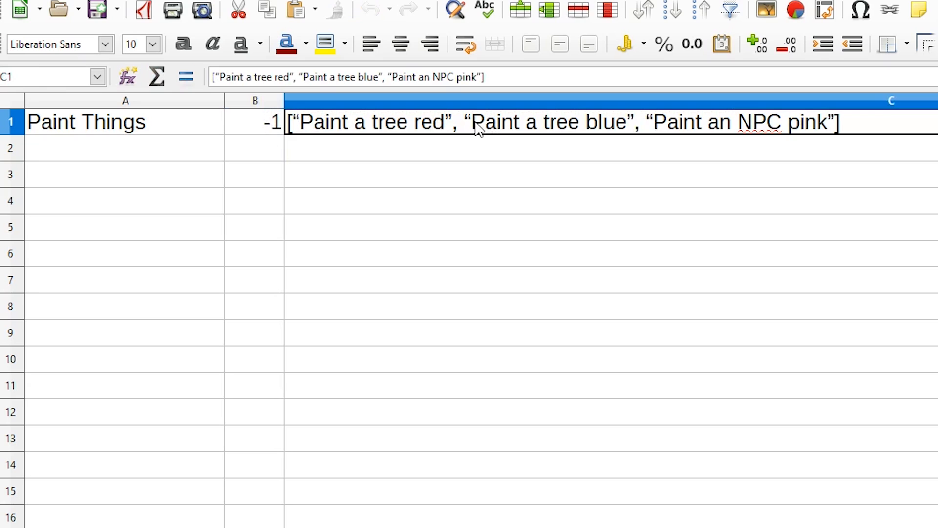
double_click(547, 121)
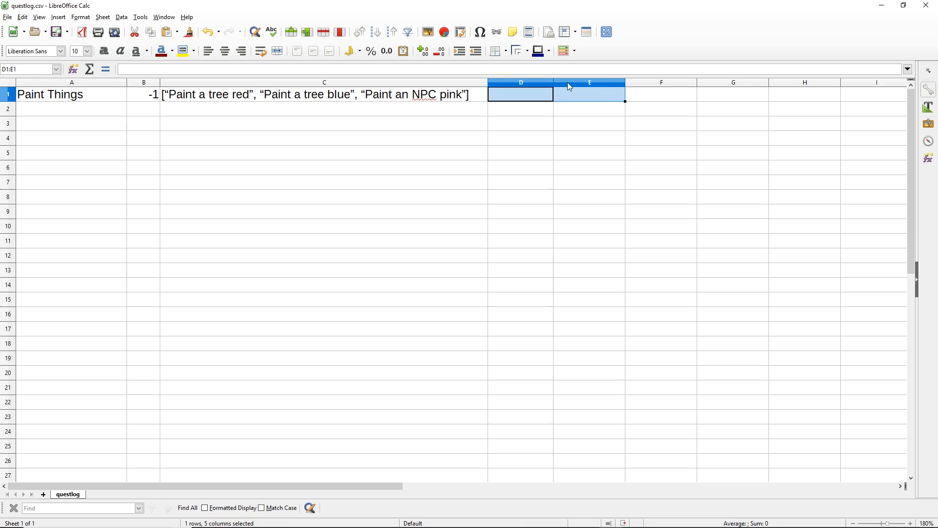
click(520, 93)
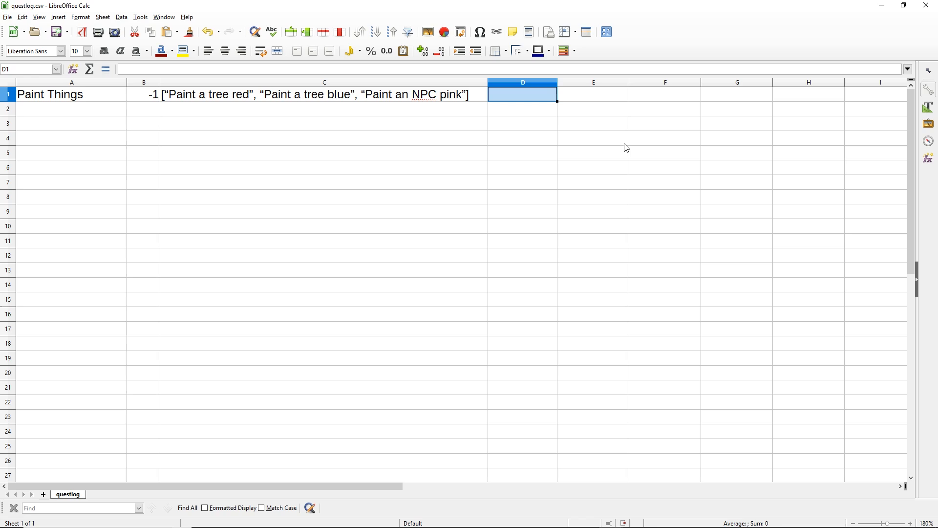
drag(71, 109, 323, 124)
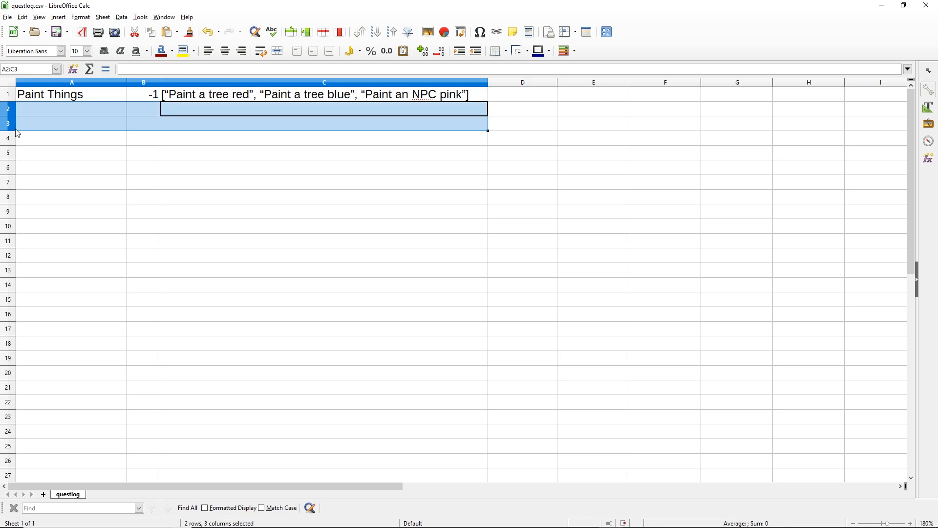
click(71, 94)
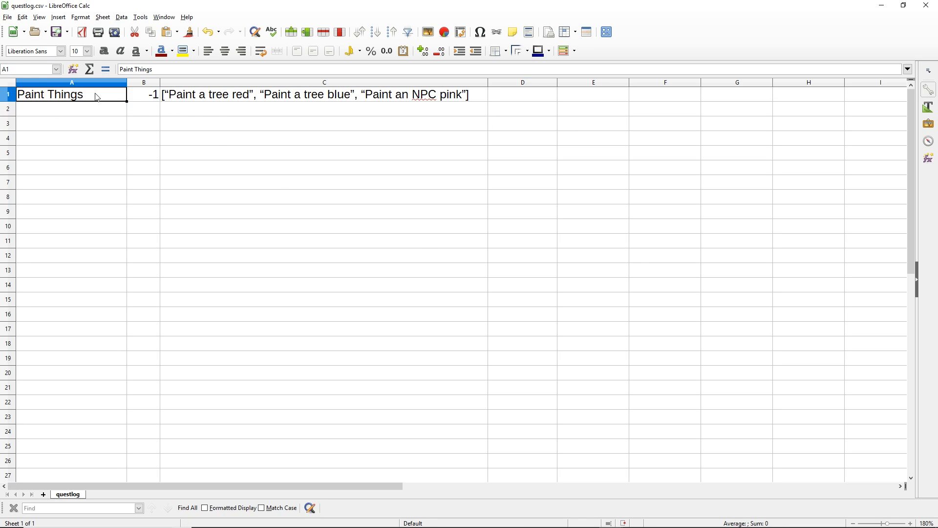
drag(71, 94, 445, 255)
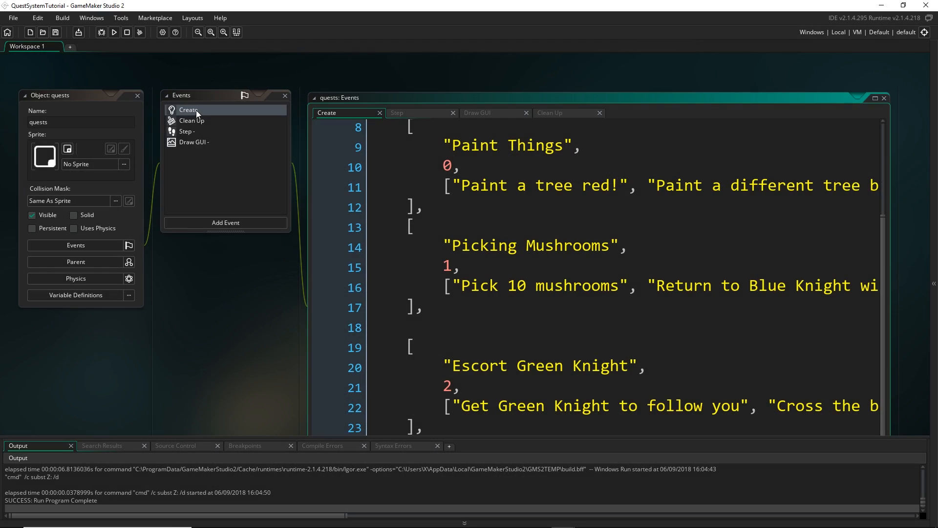
- Run the GameMaker project to display the quest log in the game window
click(114, 32)
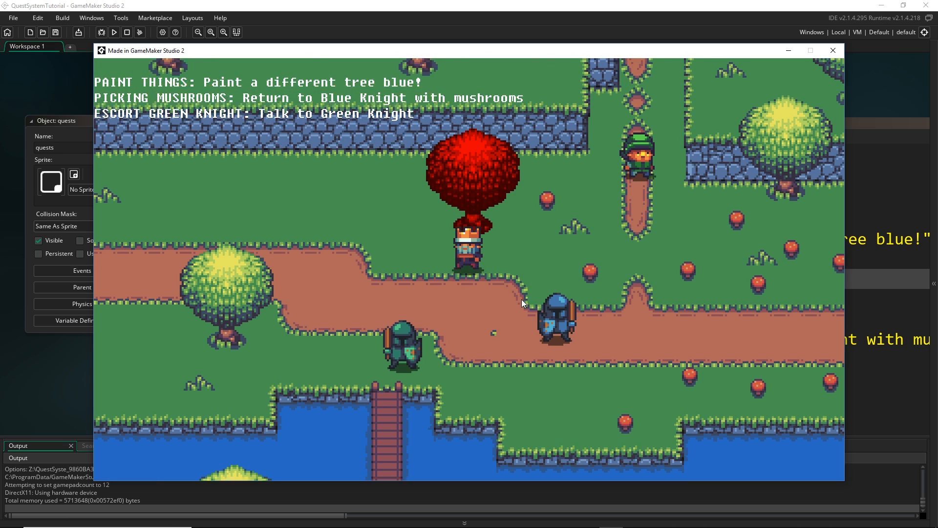